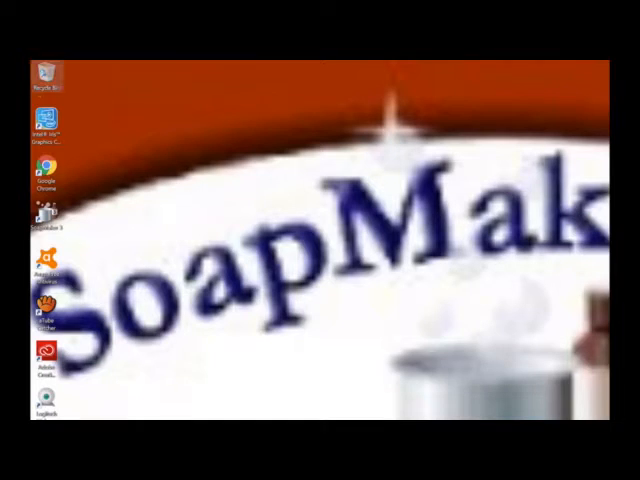
Step: Launch SoapMaker 3 from its desktop shortcut
double_click(44, 218)
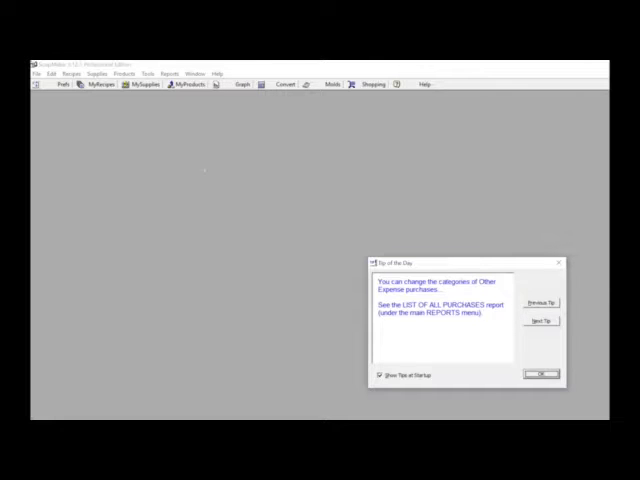
mouse_move(327, 214)
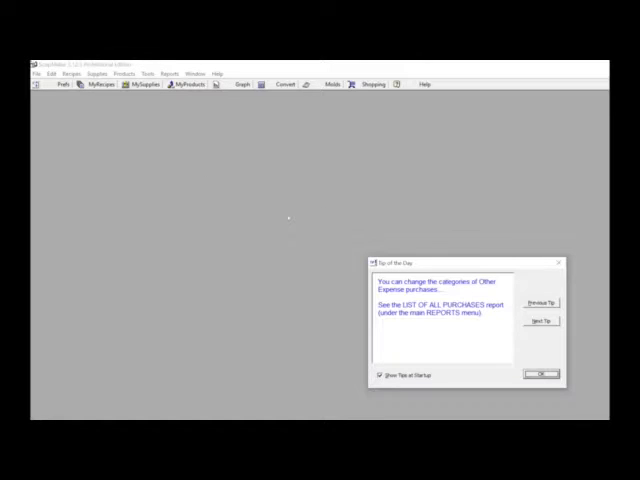
mouse_move(330, 235)
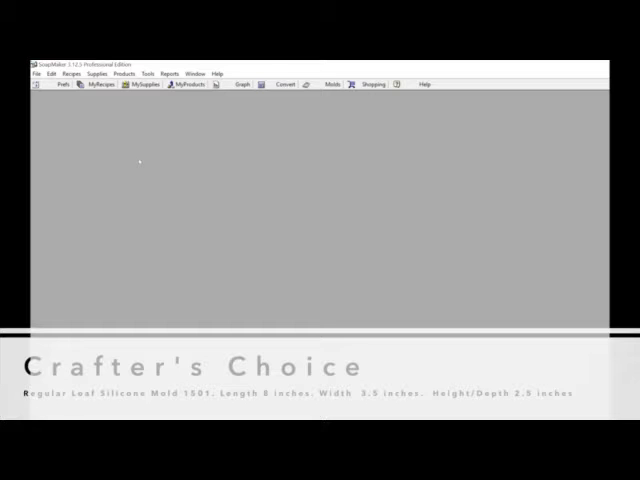
Step: Show the My Molds list via the Molds toolbar button
left_click(333, 84)
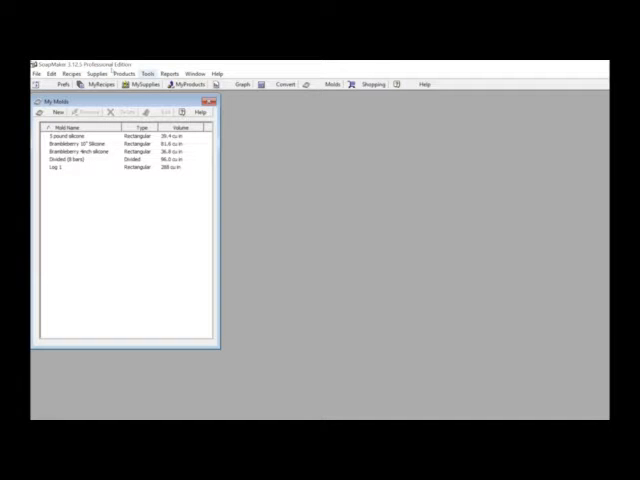
Step: Start a New Mold entry, keeping Rectangular type and volume calculated from dimensions
left_click(148, 72)
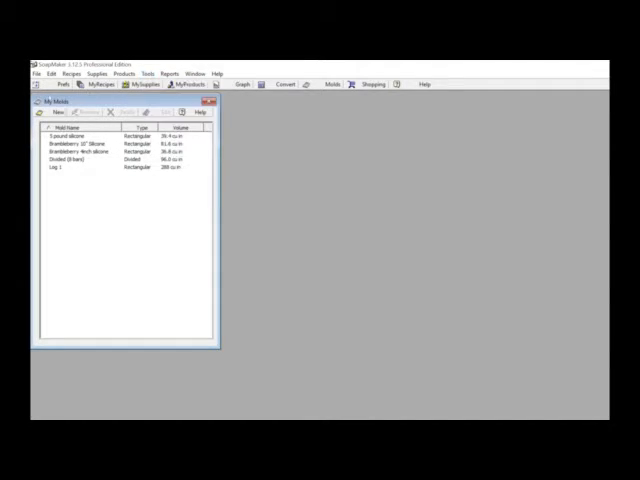
left_click(52, 112)
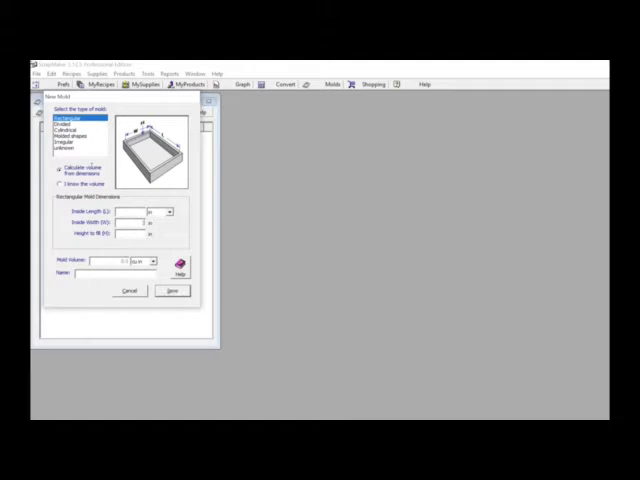
Step: Enter inside dimensions 8 × 3.5 × 2.5 in for a 70.0 cu in volume
type("3.5")
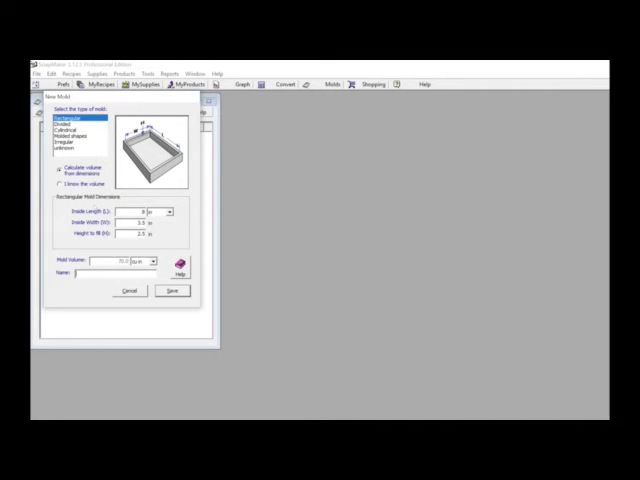
Step: Name the mold 'Crafters Choice 8" Silicone Mold' and save it to My Molds
type("Craft")
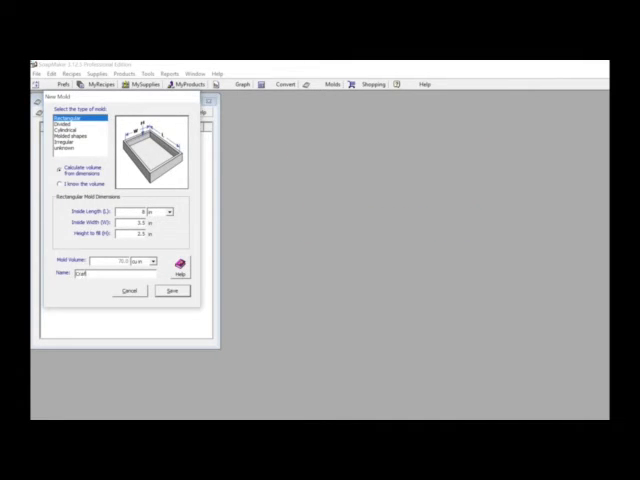
type("Crafters Choice 6\"")
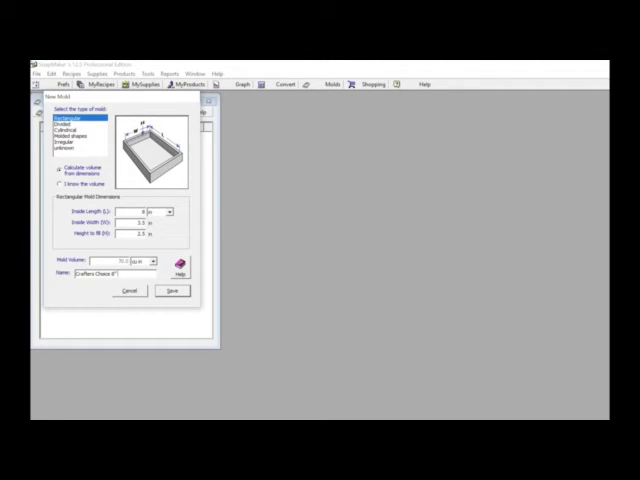
type("Silicone Mold")
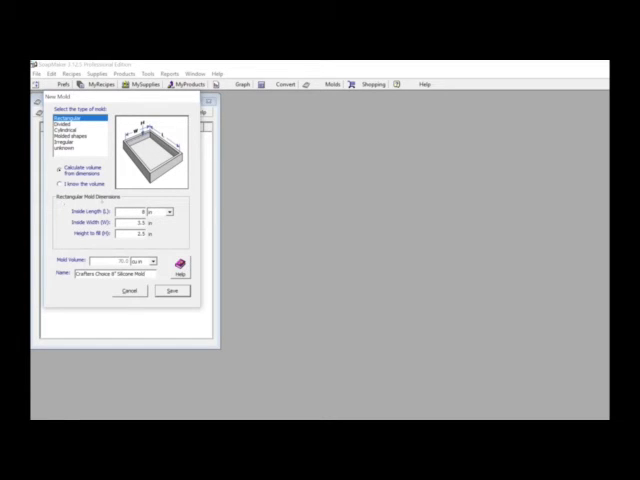
left_click(174, 291)
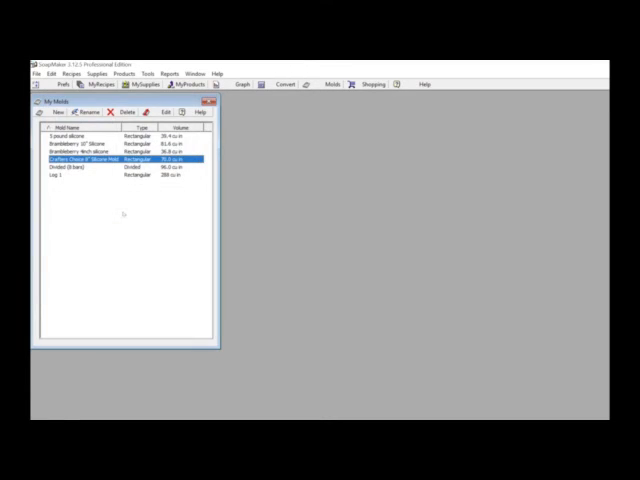